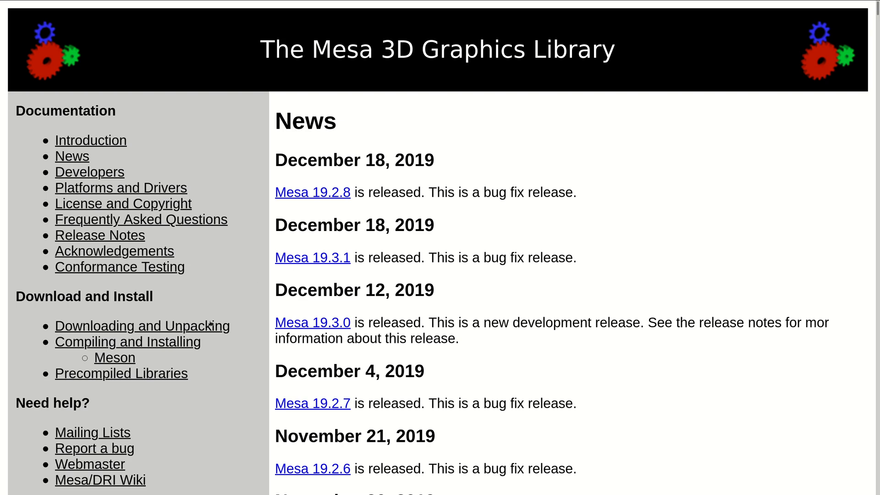
- Go from Downloading and Unpacking to the Compiling and Installing page's Building with meson section
click(142, 325)
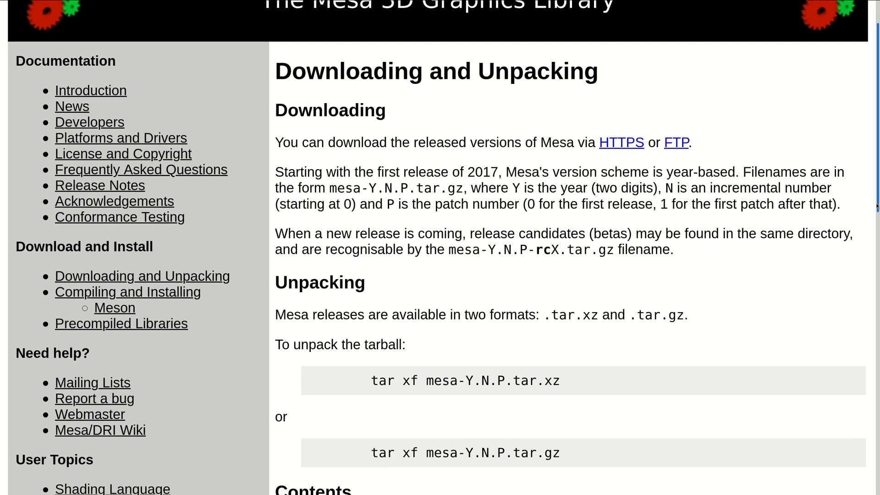
scroll(down, 3)
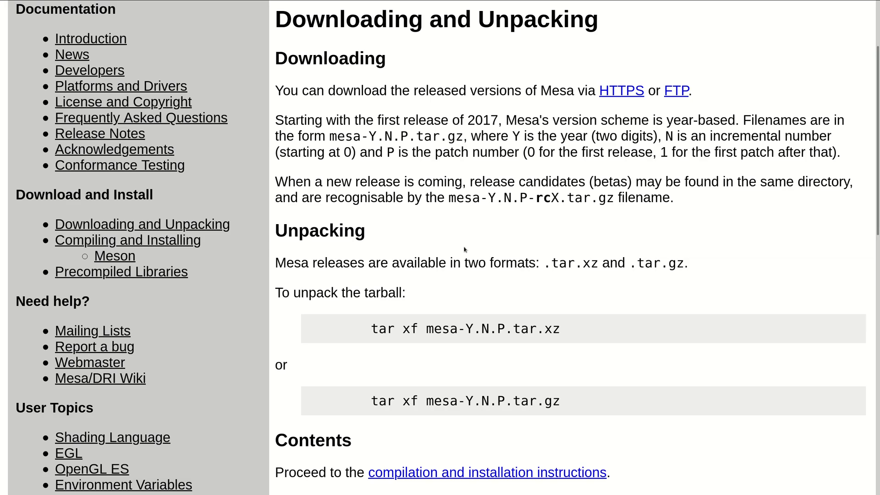
click(486, 472)
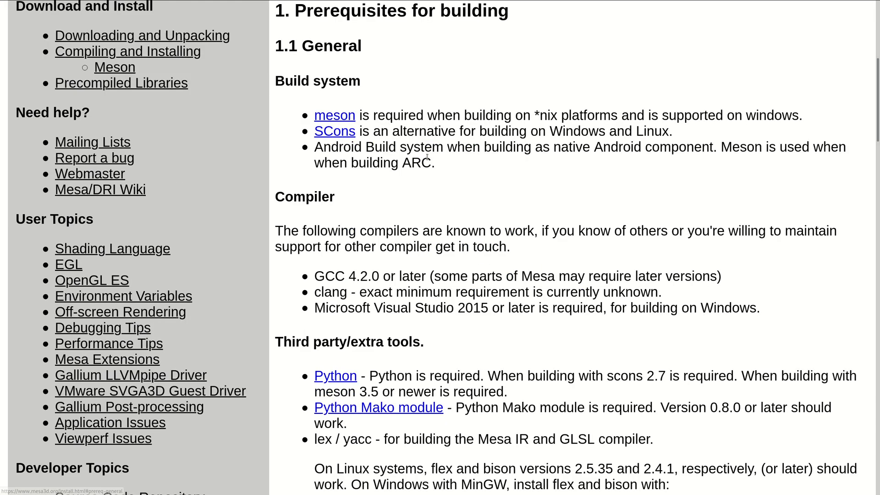
mouse_move(477, 178)
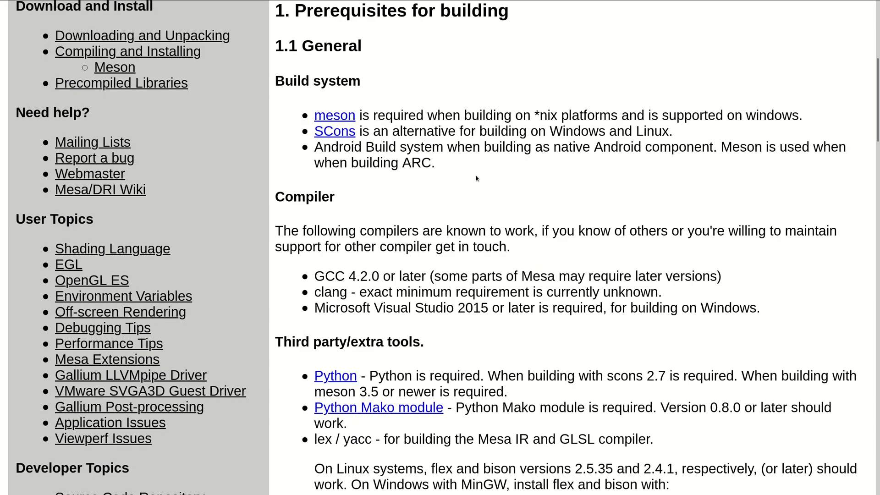
scroll(down, 3)
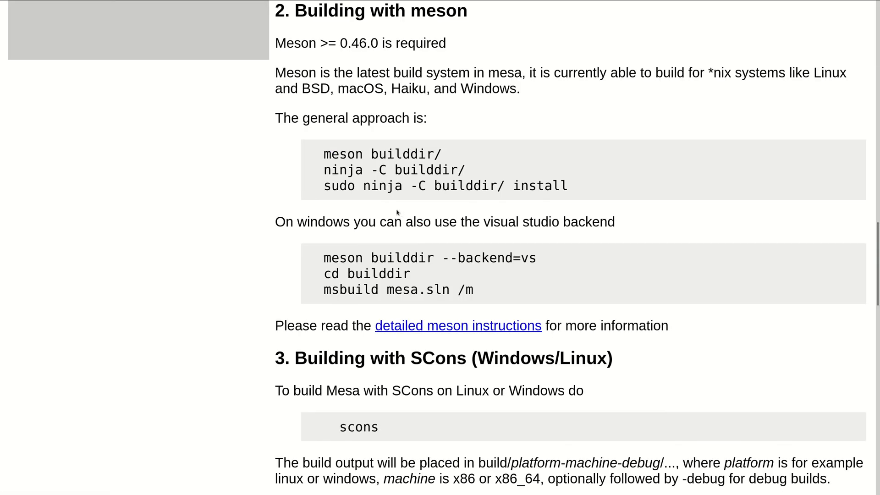
- Open the detailed meson instructions and read through Basic Usage and Advanced Usage options
click(458, 326)
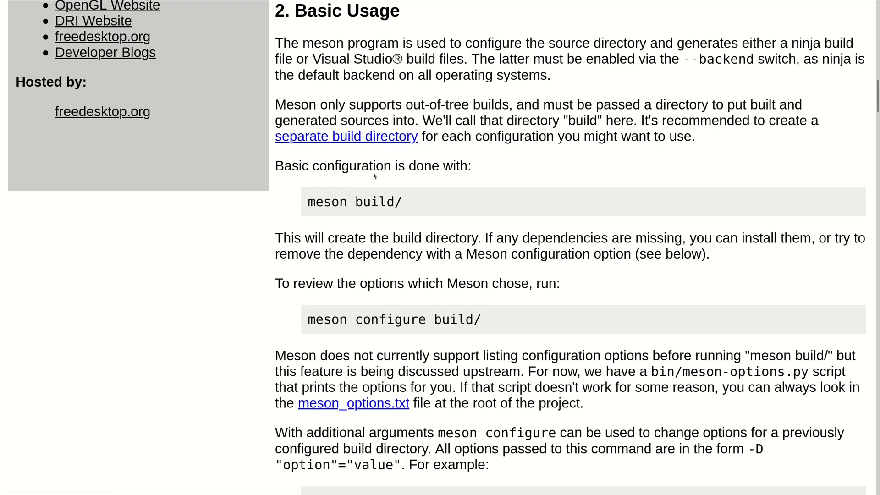
scroll(down, 3)
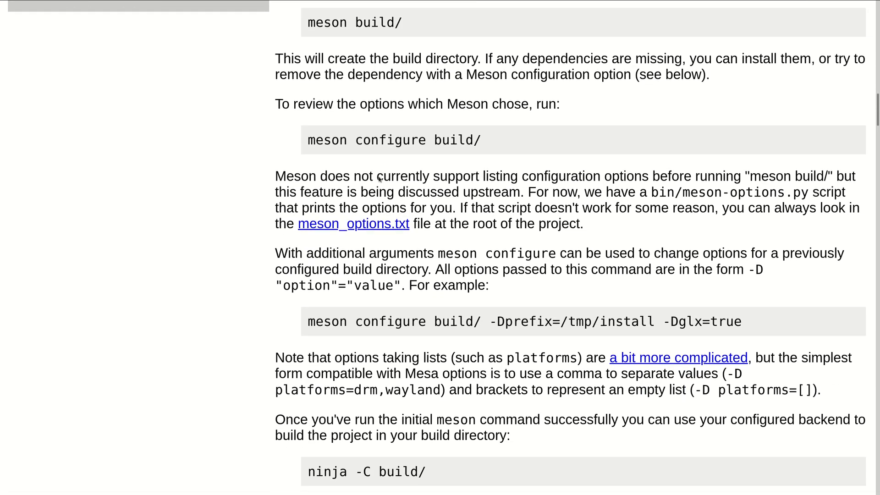
scroll(down, 3)
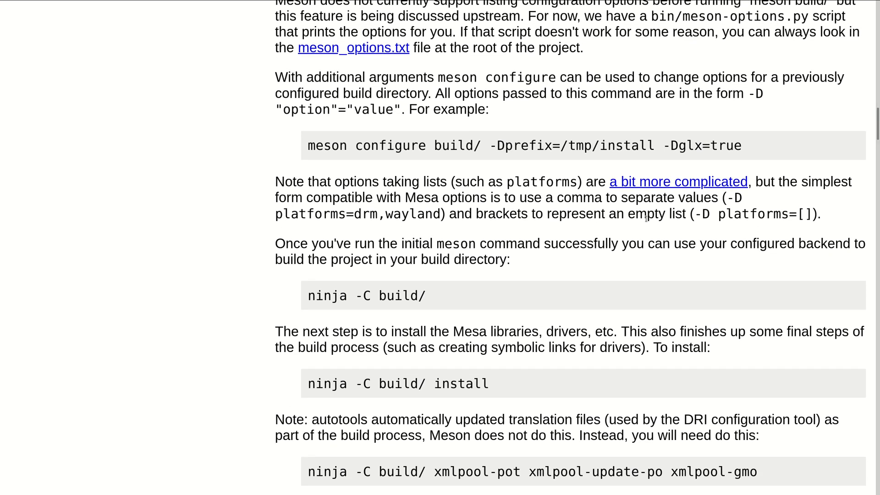
scroll(down, 3)
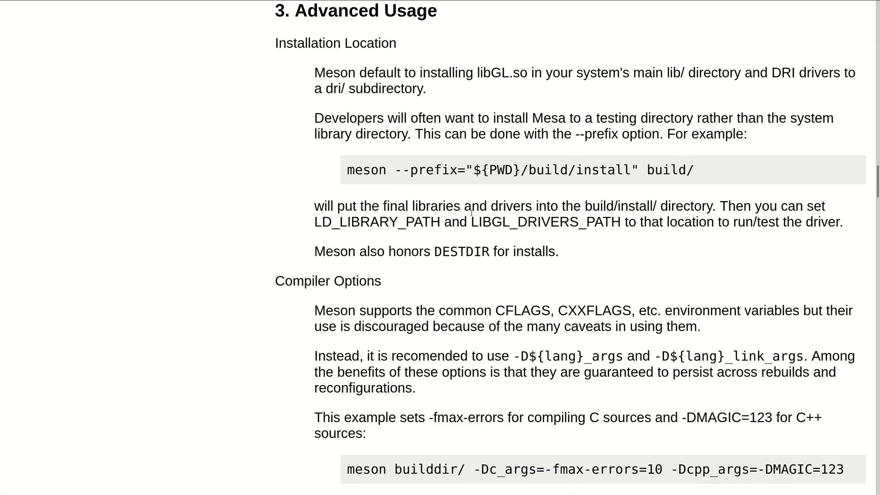
scroll(down, 3)
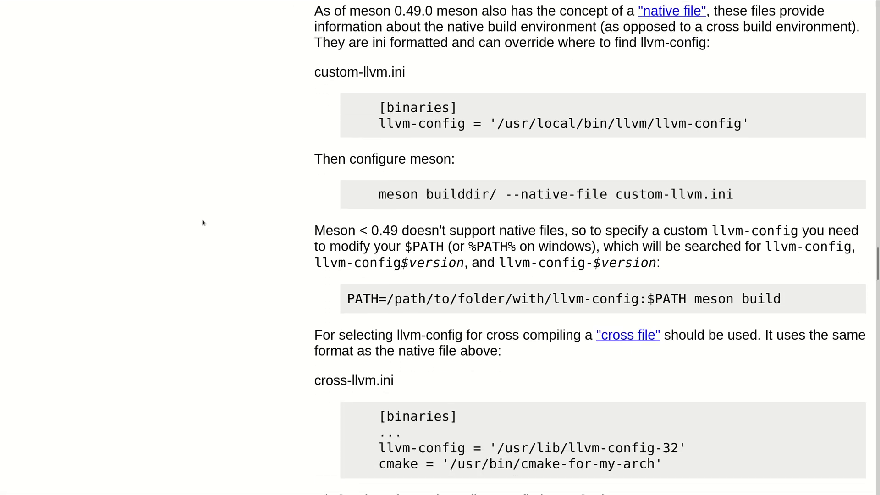
scroll(down, 3)
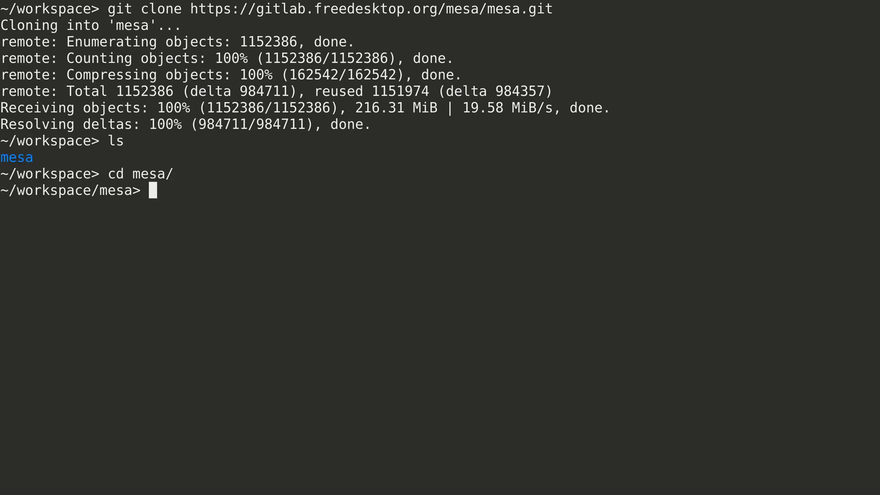
- List Mesa's 19.3 tags with git tag -l *19.3* and check out the release
text(git tag -l *19.3*)
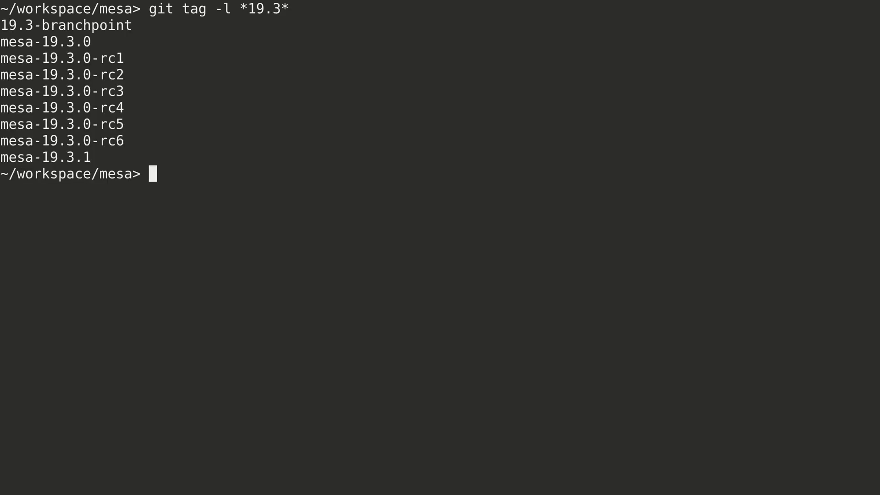
text(git checkout)
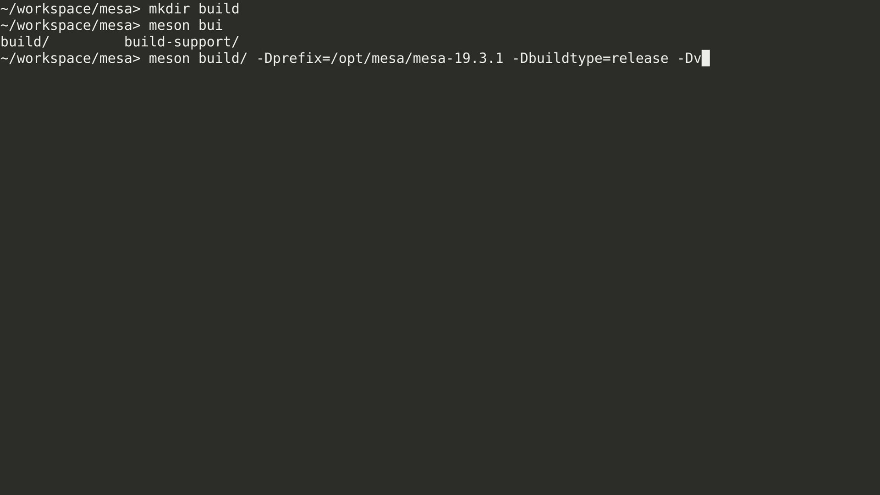
- Configure with meson, trace pkgconfig(libdrm_intel) via dnf whatprovides, and install libdrm-devel
text(algrind=false -Dgallium-nine=true -Dosmesa=g)
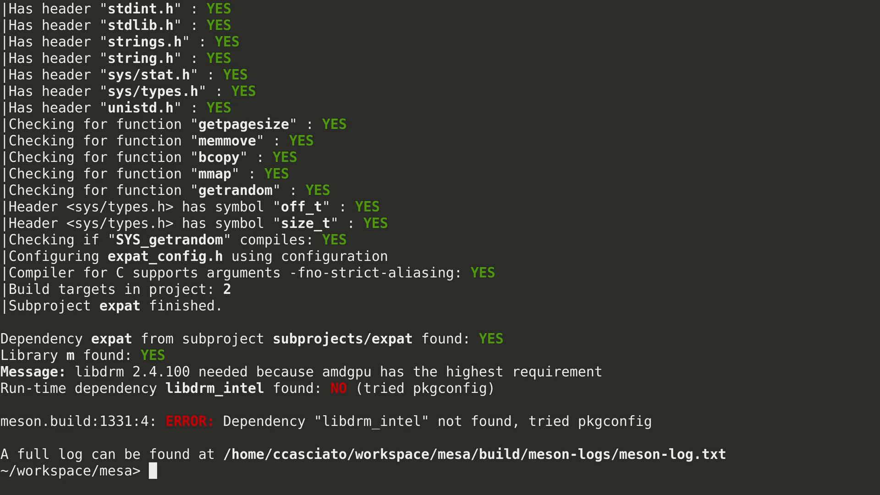
text(dnf whatprovides)
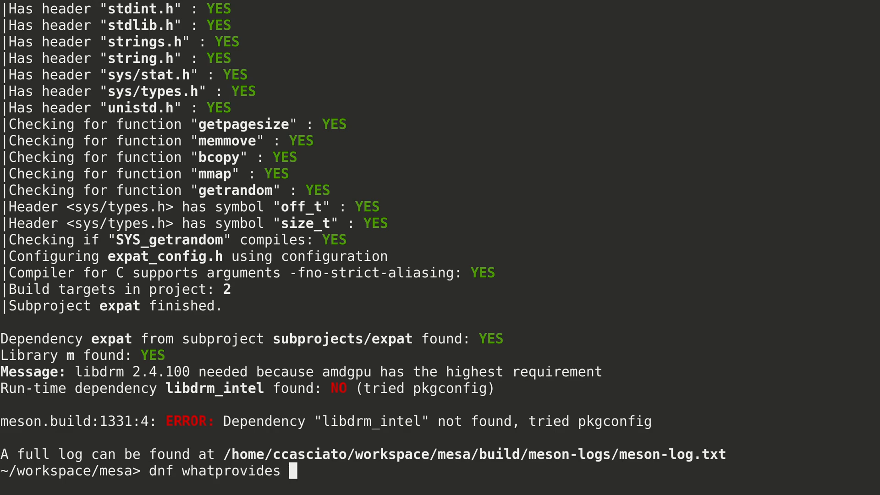
text("pkgconfig(libdrm_intel)")
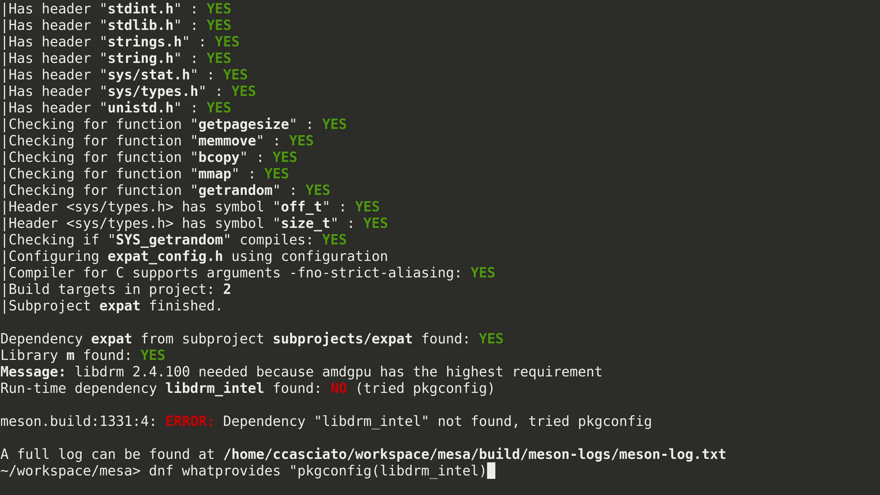
text(*")
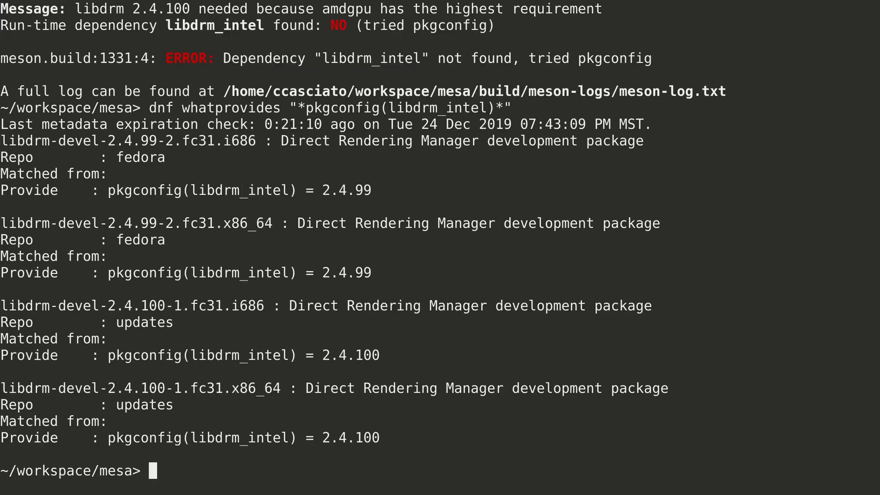
text(sudo dnf instal)
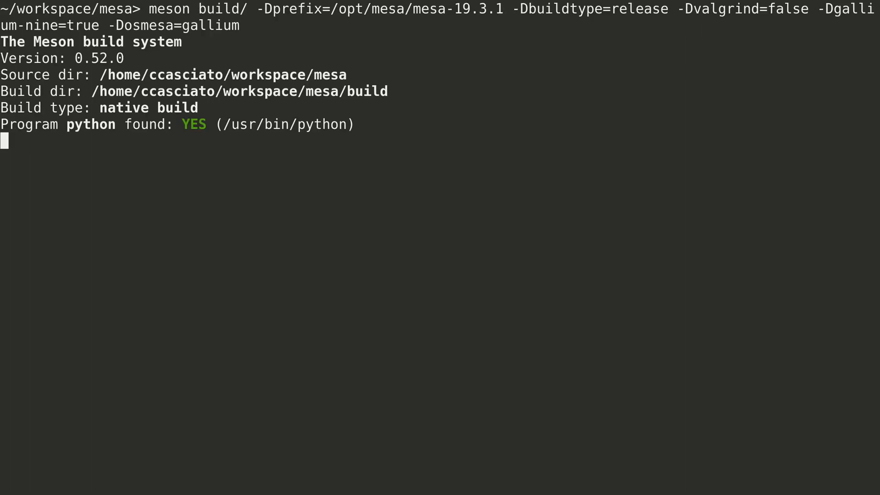
- Review meson's missing-LLVM error and page through the results of dnf search llvm
scroll(down, 3)
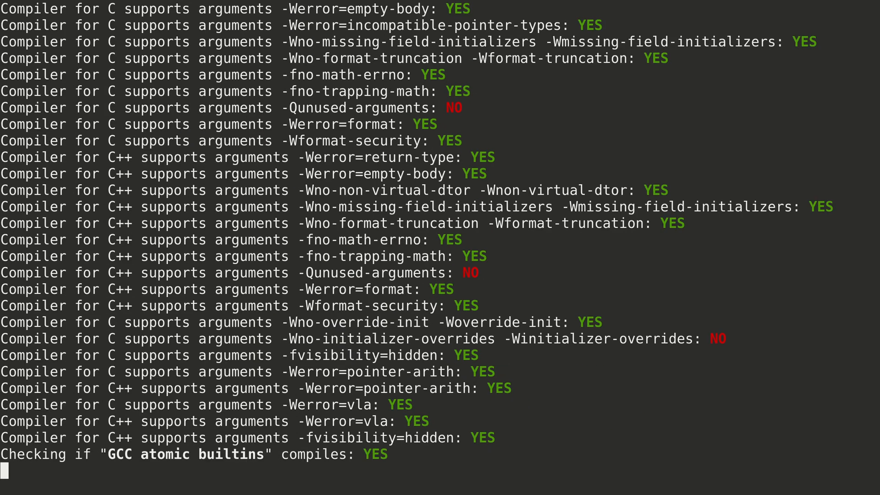
scroll(down, 3)
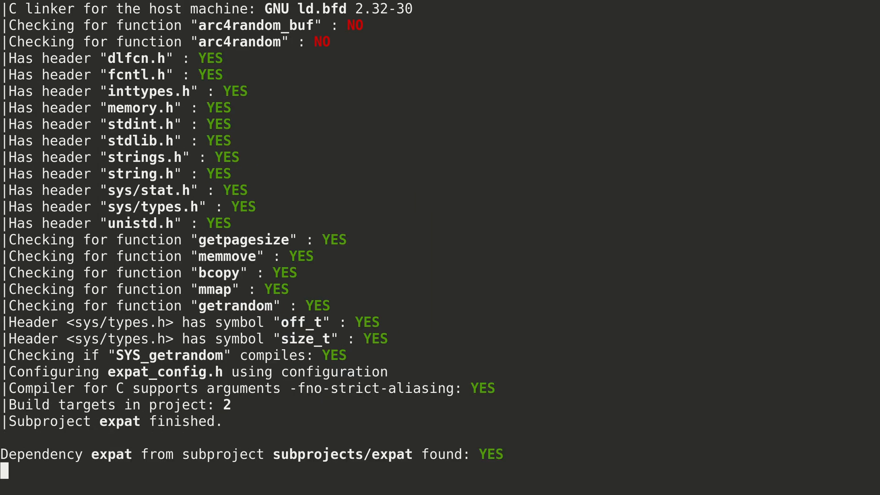
scroll(down, 3)
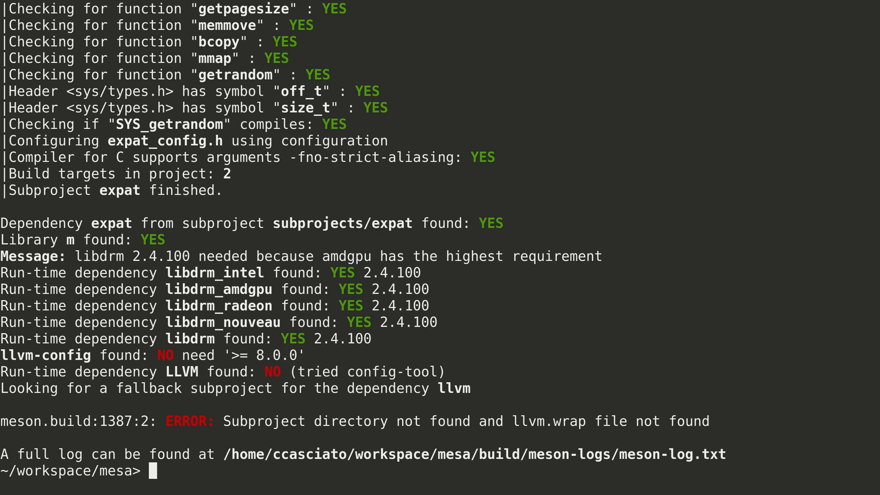
text(dnf se)
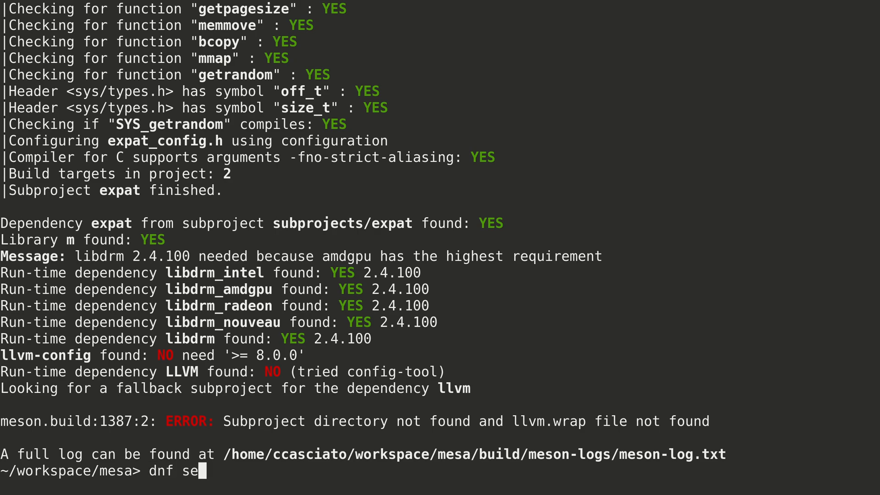
key(Return)
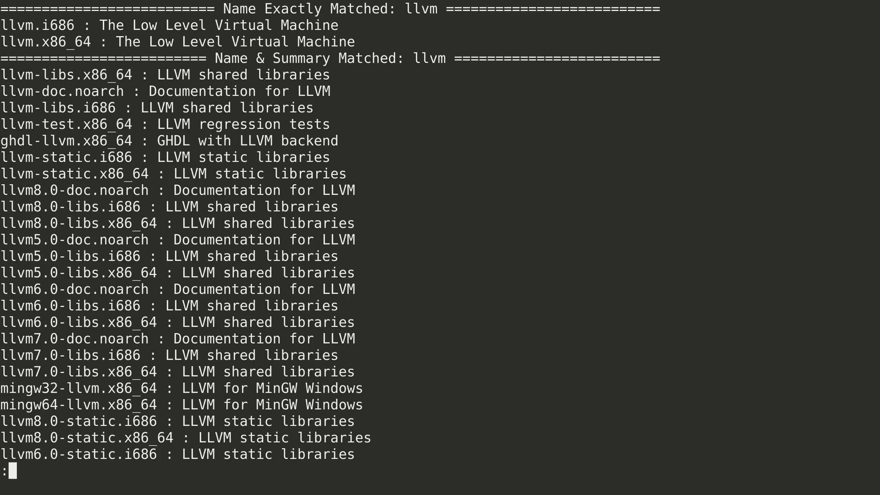
scroll(down, 3)
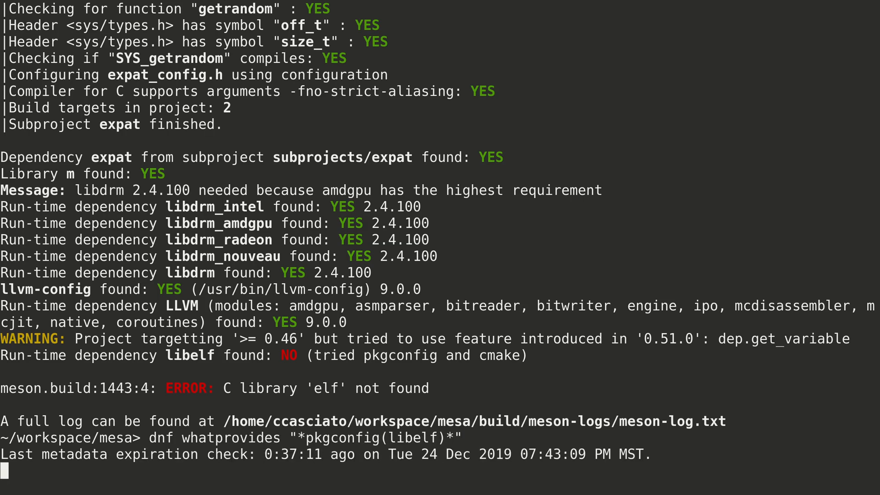
- Install the libelf and xext providers and rerun meson from command history
text(clear)
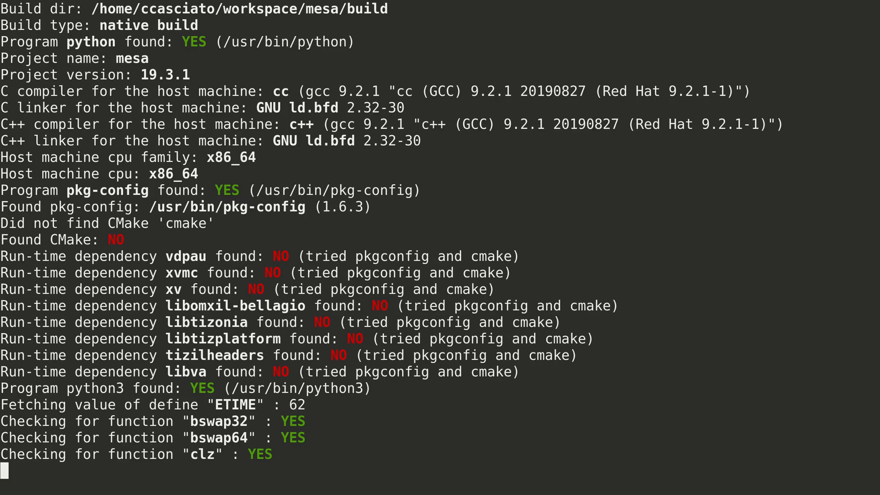
text(y)
text(dnf whatprovides "*pkgconfig(xext)*)
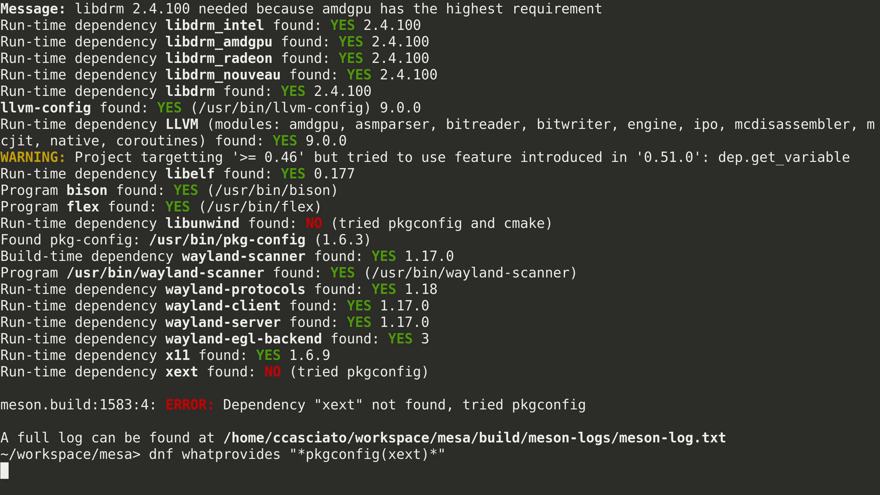
text(x)
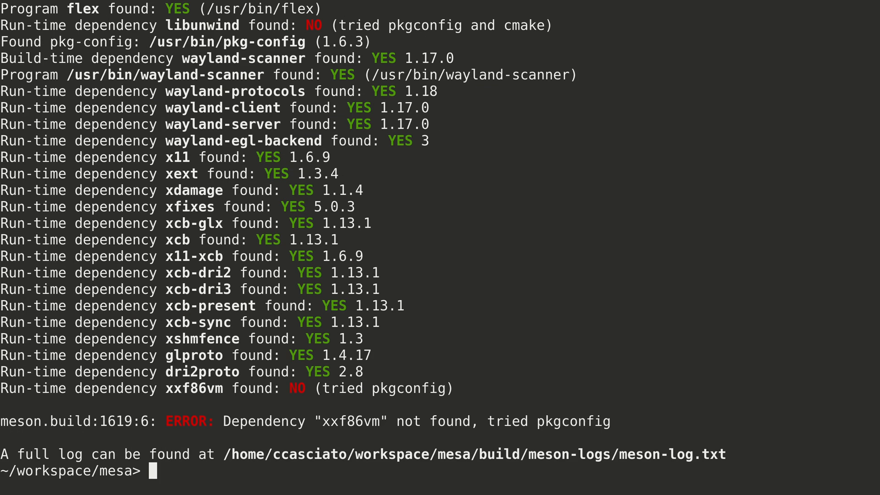
key(Ctrl+r)
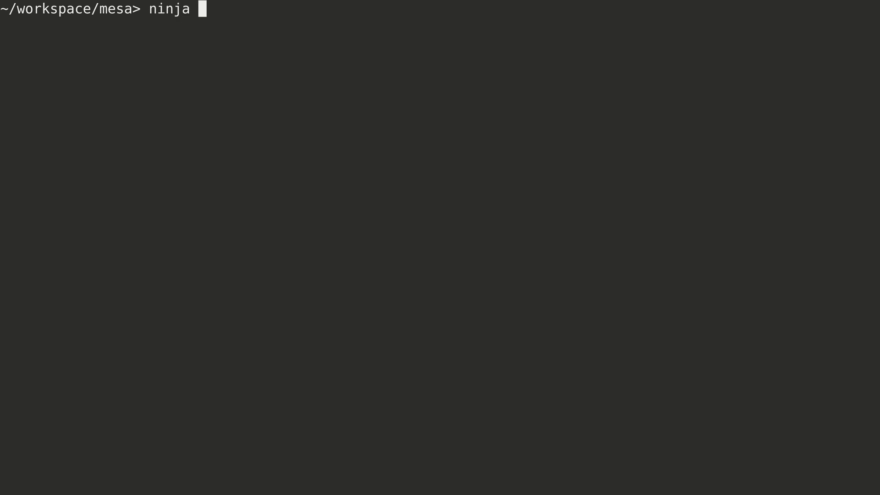
- Build and install Mesa with ninja -C build, list installed drivers, and find vulkaninfo's package
text(-C buil)
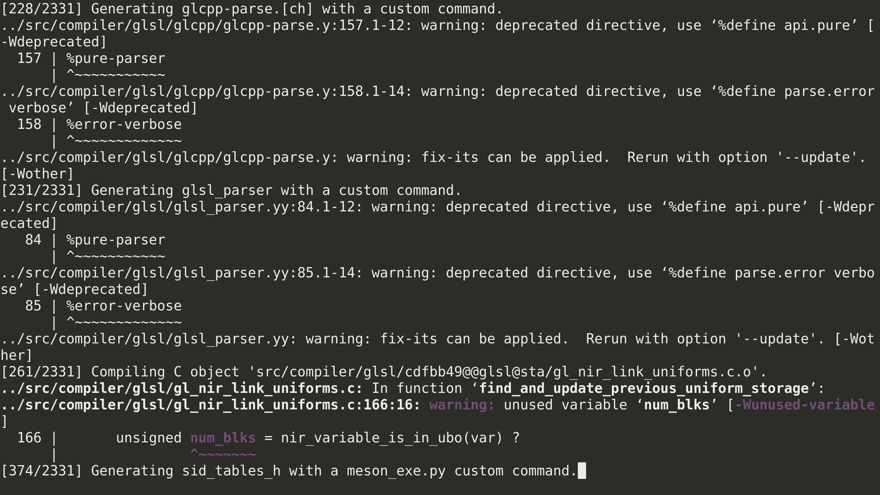
scroll(down, 3)
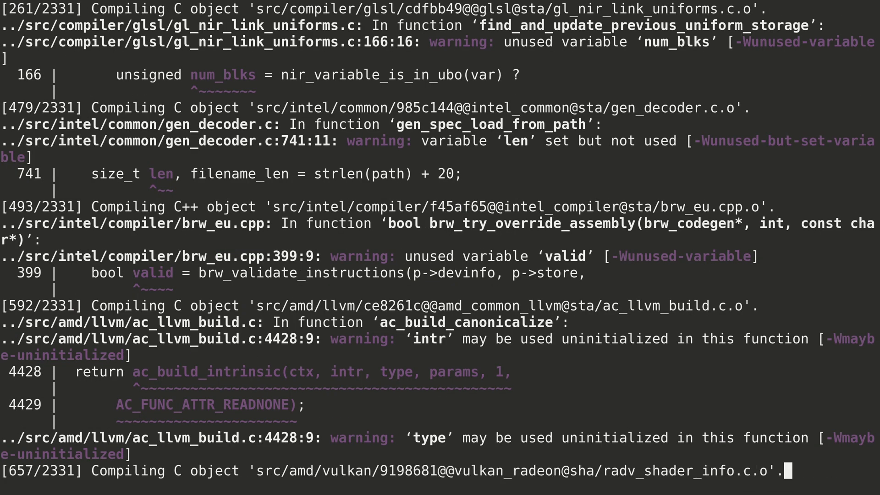
scroll(down, 3)
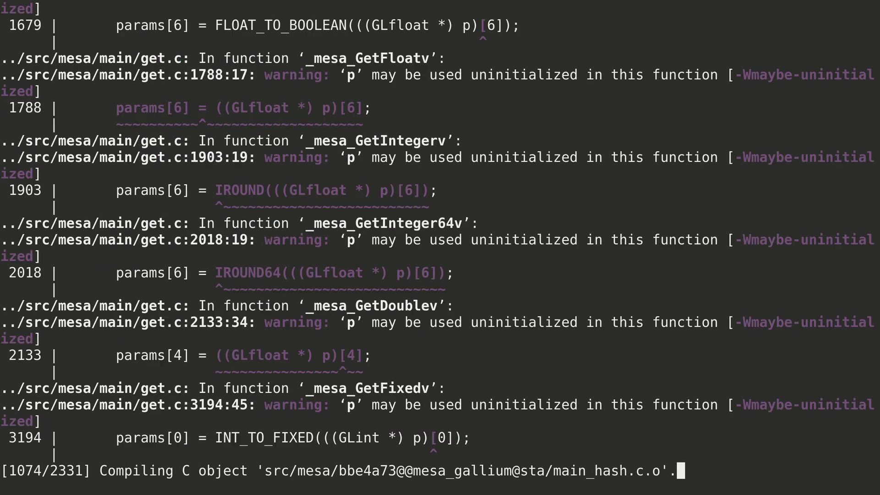
scroll(down, 3)
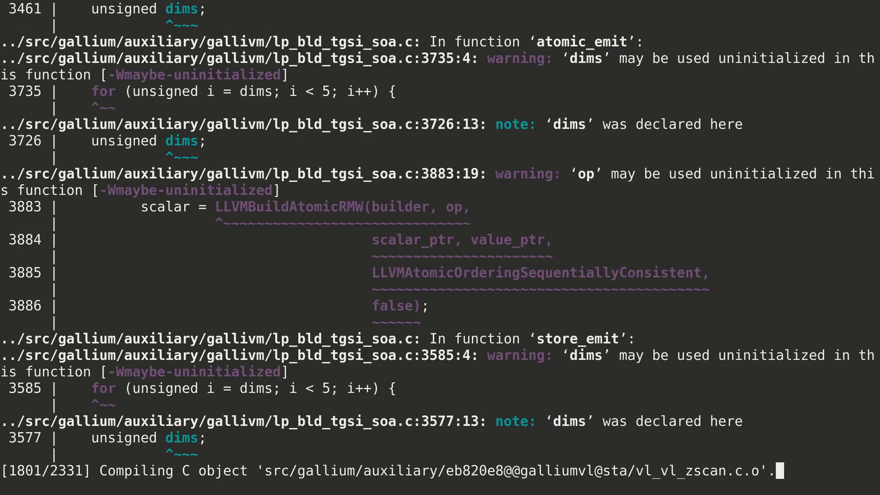
text(ls -)
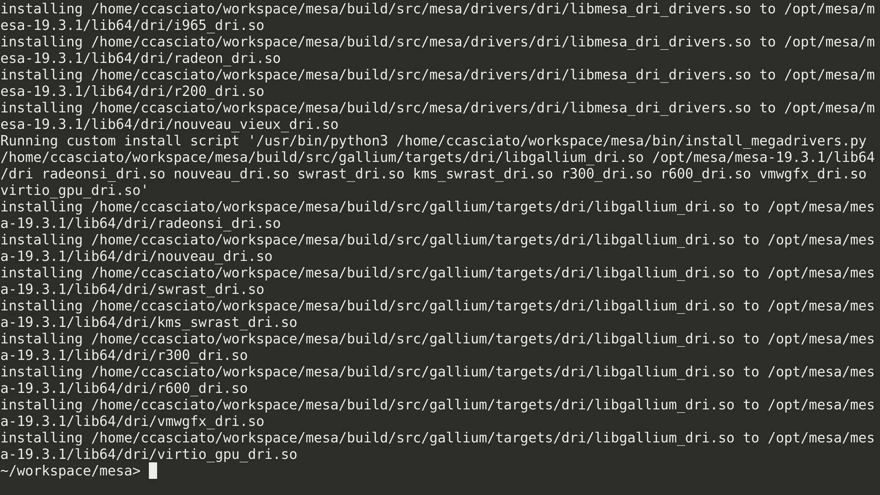
text(dnf provides vulkaninfo)
text(sudo dnf install vu)
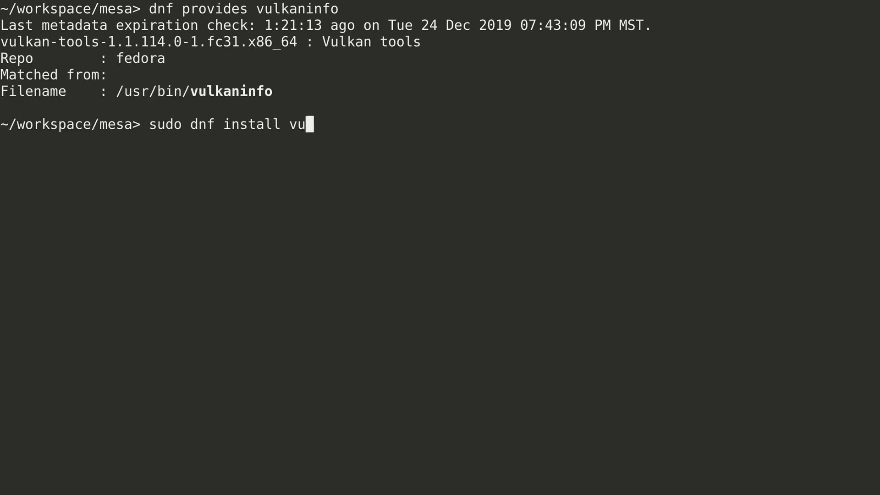
- Install vulkan-tools and run glxinfo -B with LIBGL_DRIVERS_PATH=/opt/mesa/mesa-19.3.1/lib64/dri
text(lkan-tools)
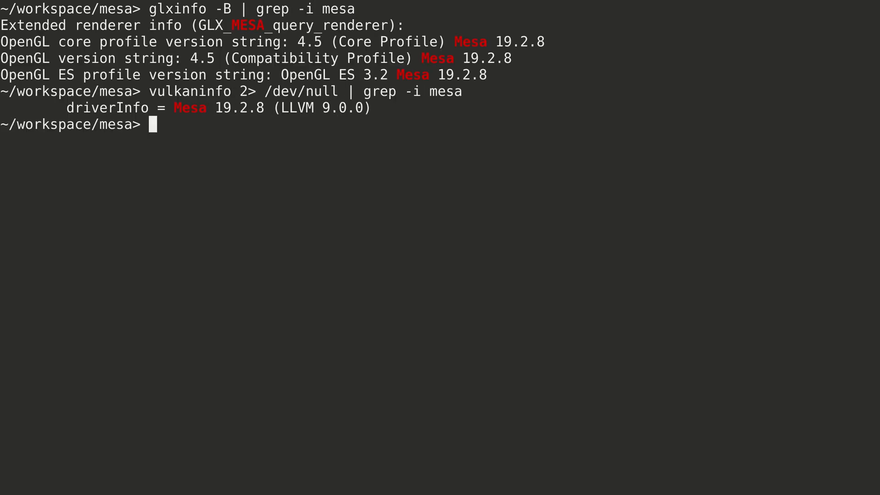
text(export LIBGL_DRIVERS_PATH=/)
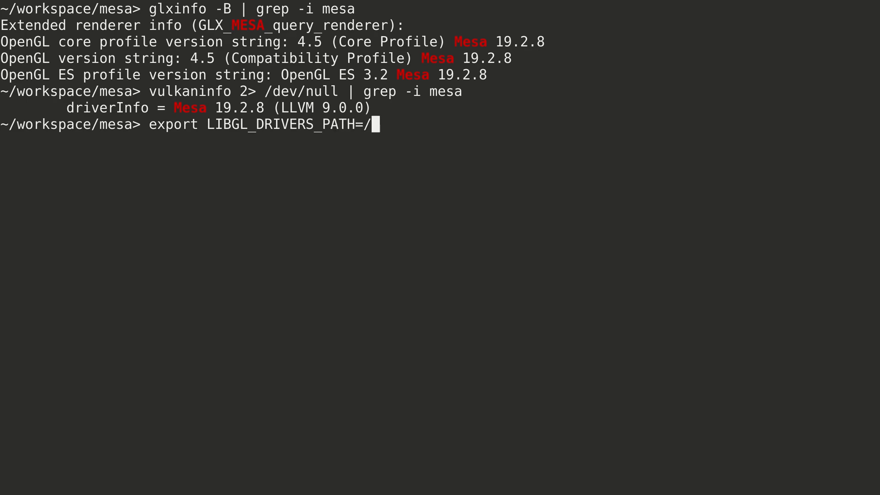
text(opt/mesa/mesa-19.3.1/lib64/)
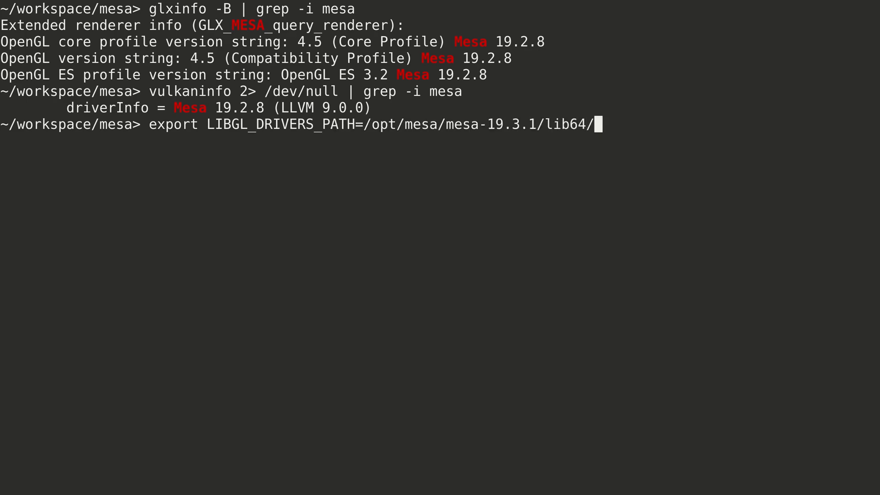
text(dri && glxinfo -B | grep -i mesa)
text(export)
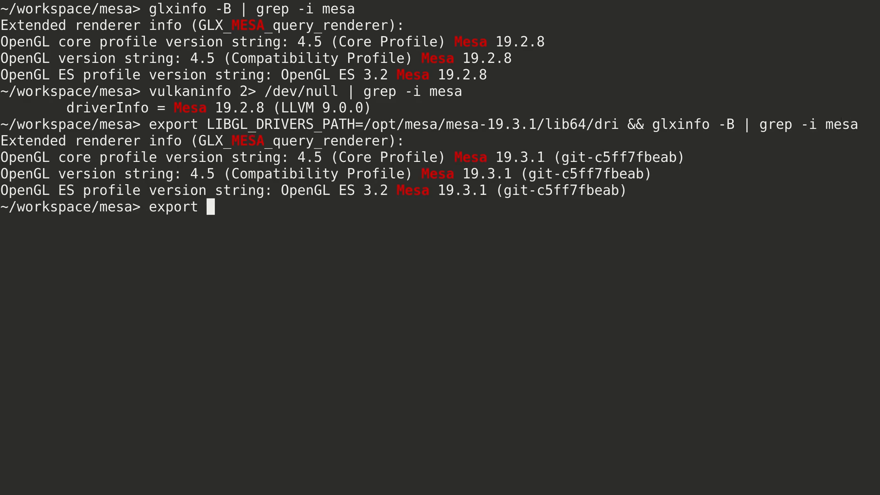
- Point VK_ICD_FILENAMES at the new radeon_icd.x86_64.json and run vulkaninfo
text(VK_ICD_FILENAMES=/opt/mesa/)
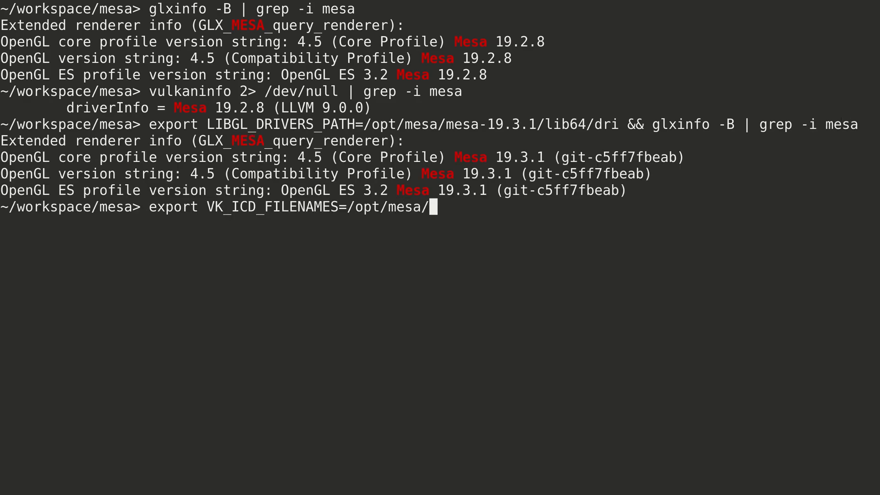
text(mesa-19.3.1/share/vulkan/icd.d/radeon_icd.x86_64.json)
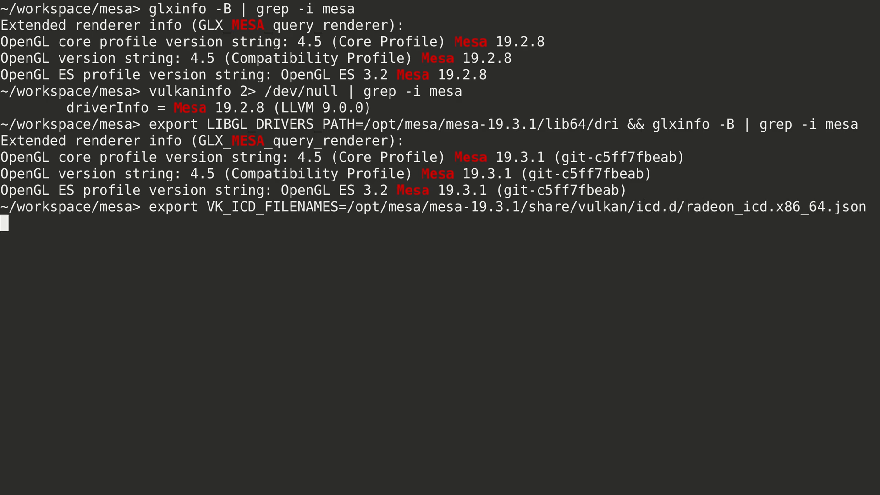
text(&& vulkaninfo 2> /dev/null)
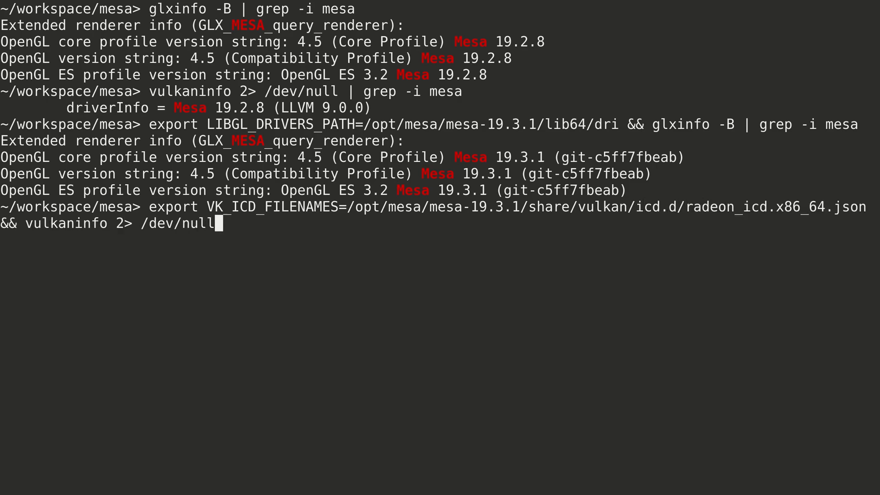